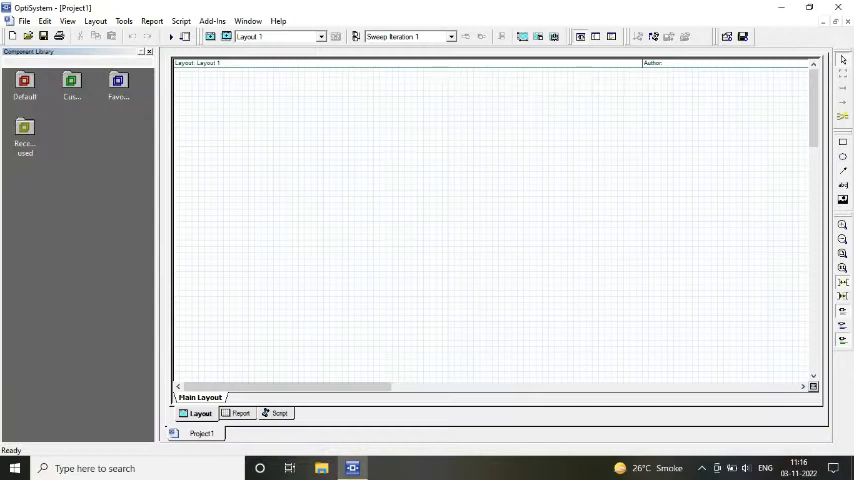
{"action": "mouse_move", "coordinate": [12, 36]}
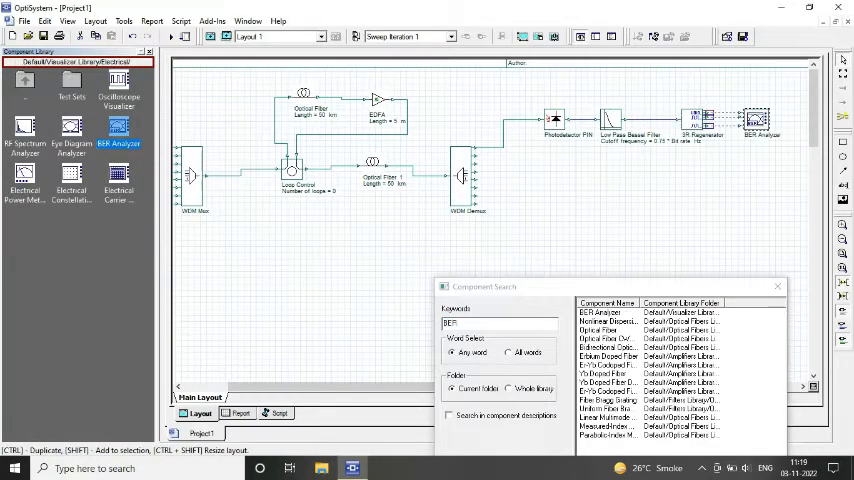
Save the project to the desktop as 'DWDM RoF system'.
{"action": "left_click", "coordinate": [24, 20]}
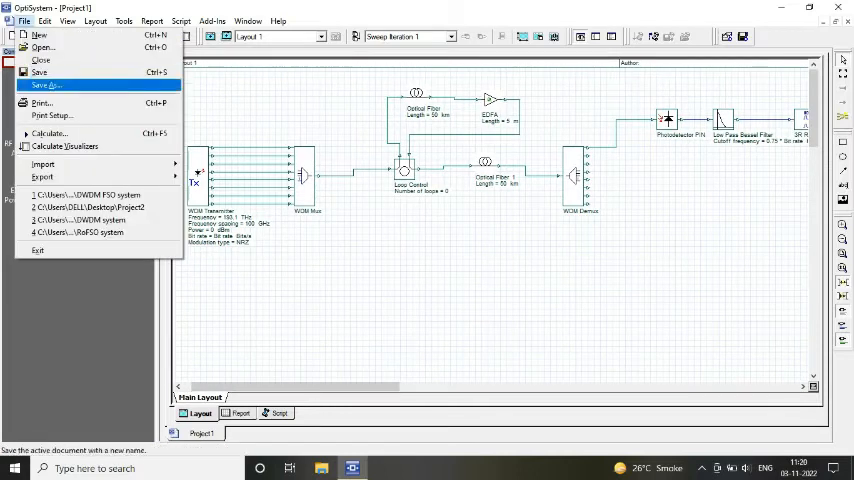
{"action": "left_click", "coordinate": [46, 84]}
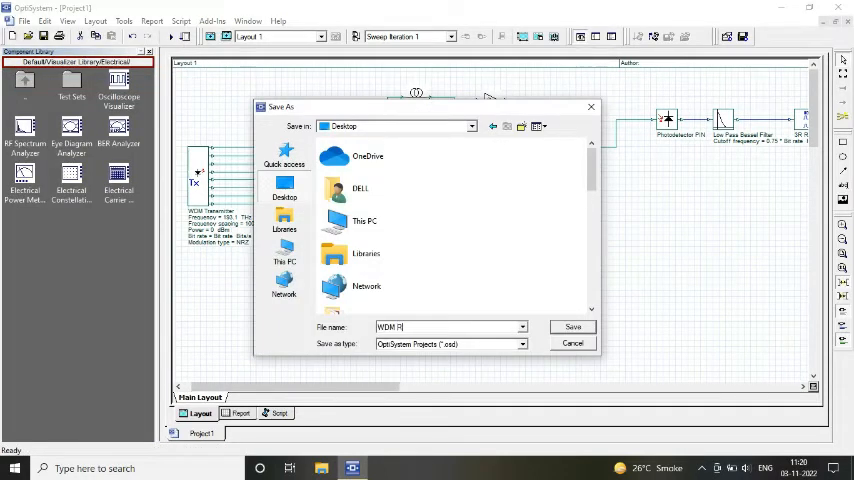
{"action": "left_click", "coordinate": [572, 328]}
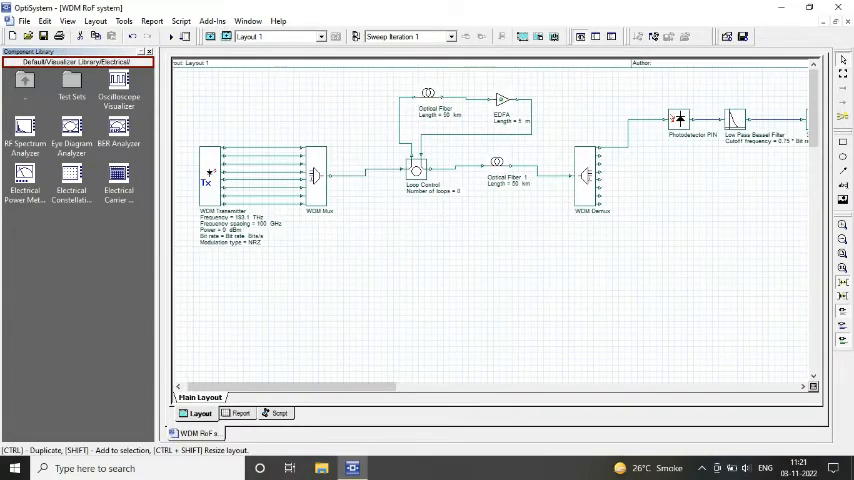
Set the WDM transmitter to 32 output channels in its properties.
{"action": "double_click", "coordinate": [208, 176]}
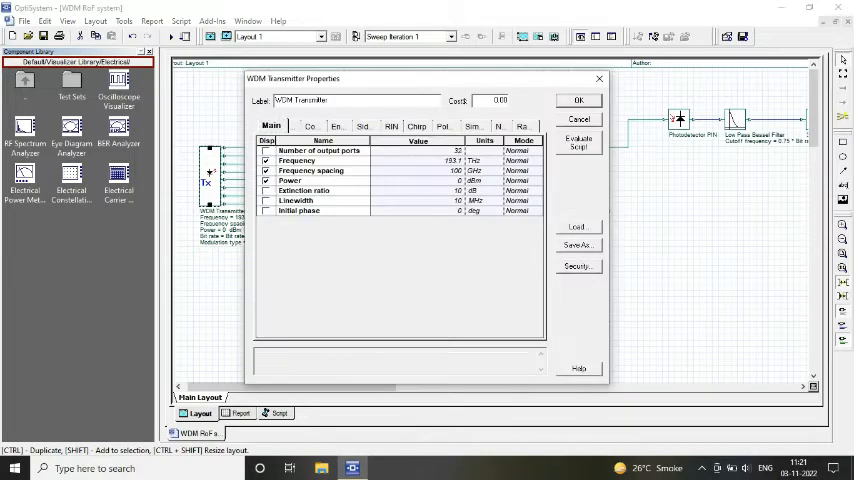
{"action": "left_click", "coordinate": [578, 100]}
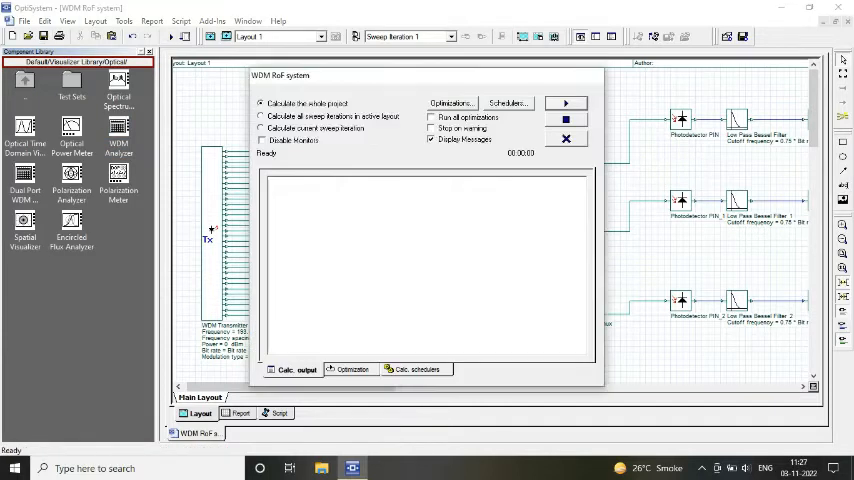
Run the whole-project calculation and review the WDM analyzer's per-channel power and OSNR table.
{"action": "left_click", "coordinate": [564, 104]}
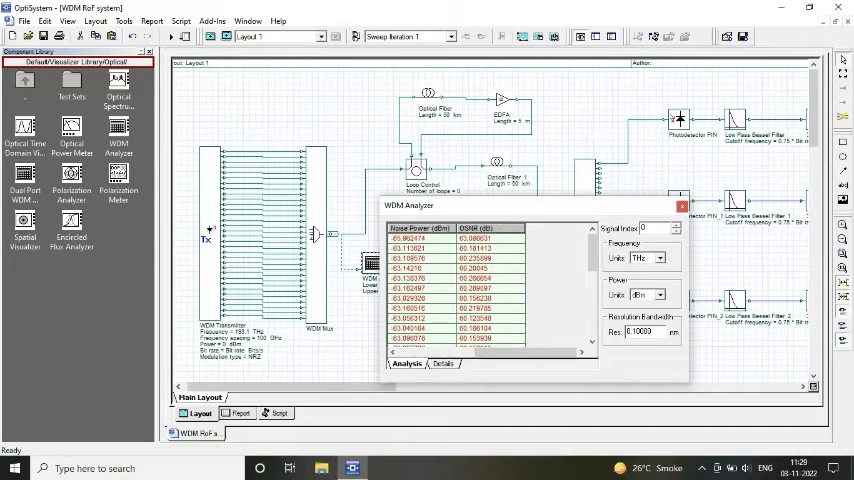
{"action": "left_click", "coordinate": [682, 206]}
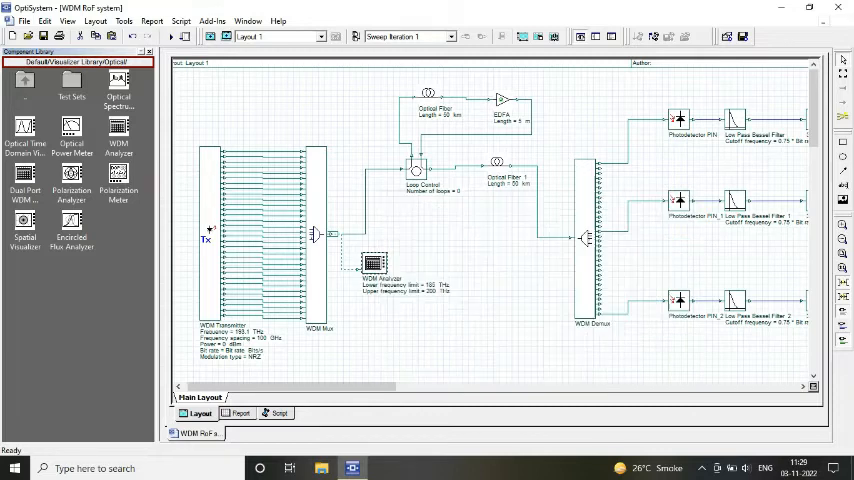